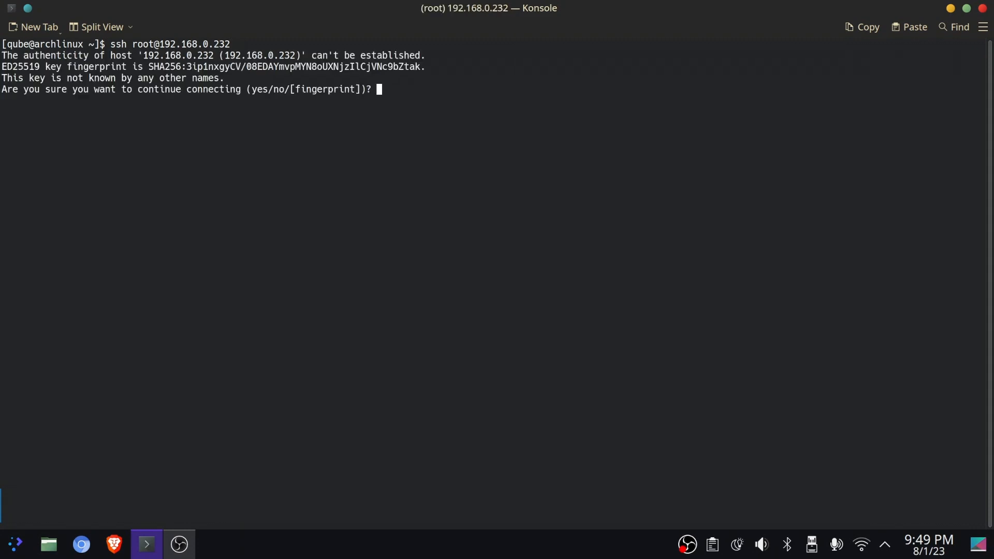
Accept the host key and log in as root to 192.168.0.232 over SSH
text(yes)
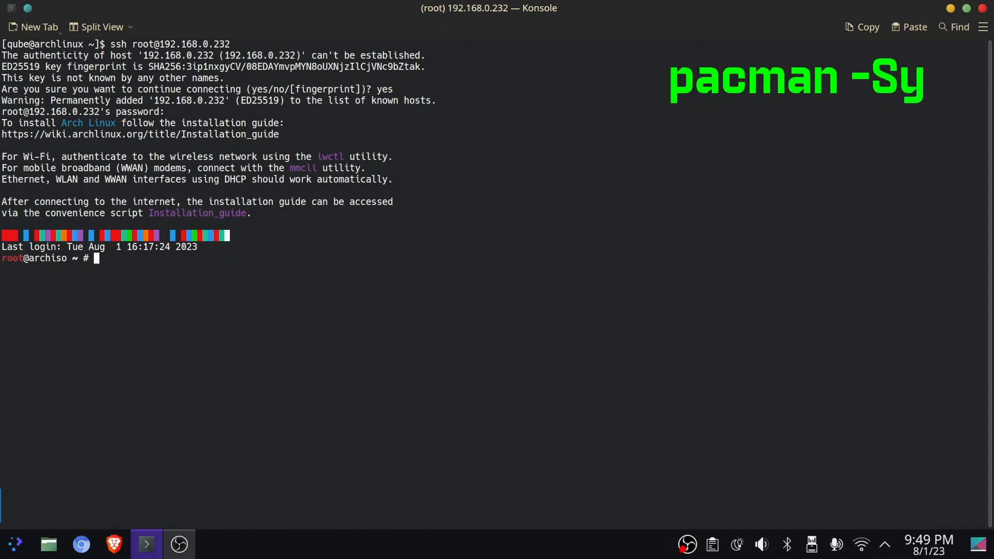
Synchronize the core and extra package databases with pacman -Sy
text(pacman -Sy)
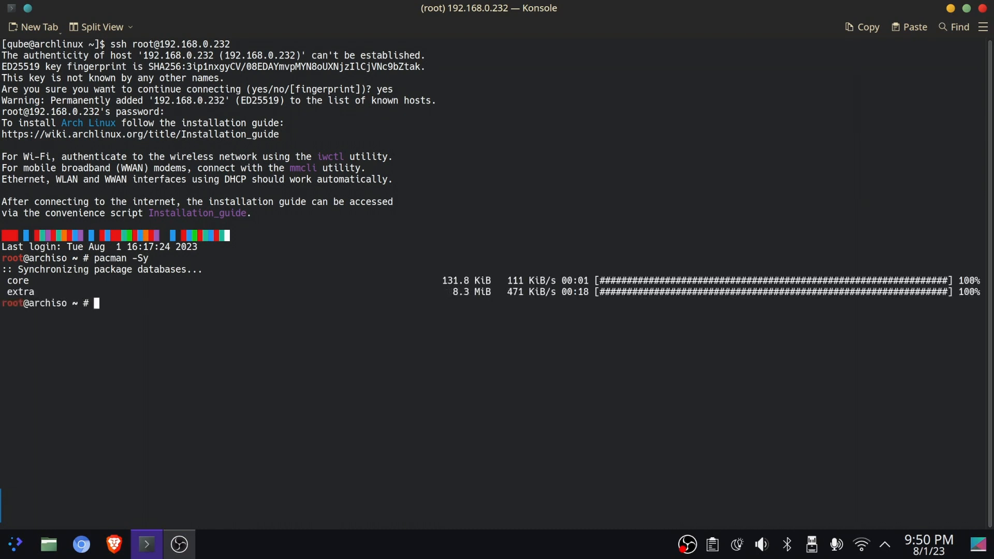
text(f)
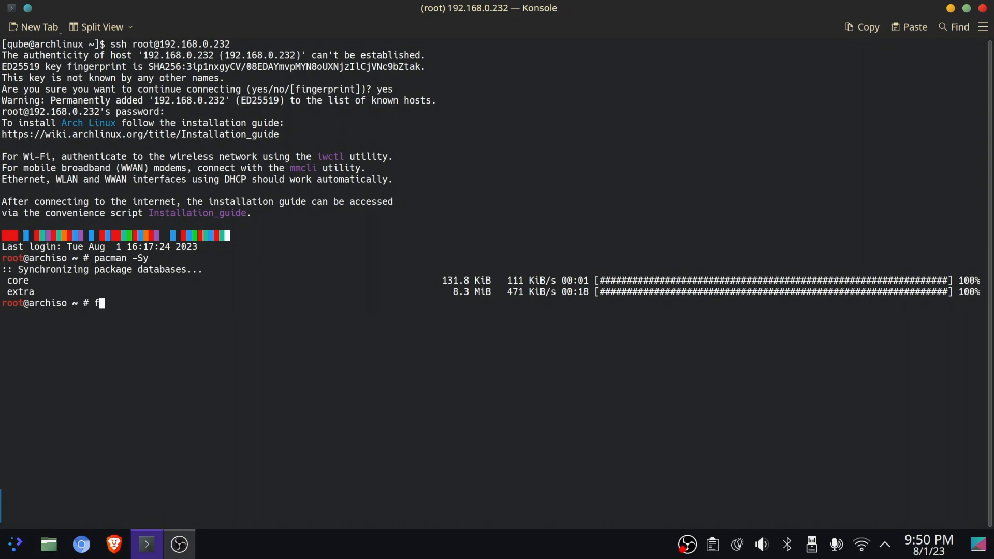
List all disks with fdisk -l and find the 223.57 GiB /dev/sdd
text(disk)
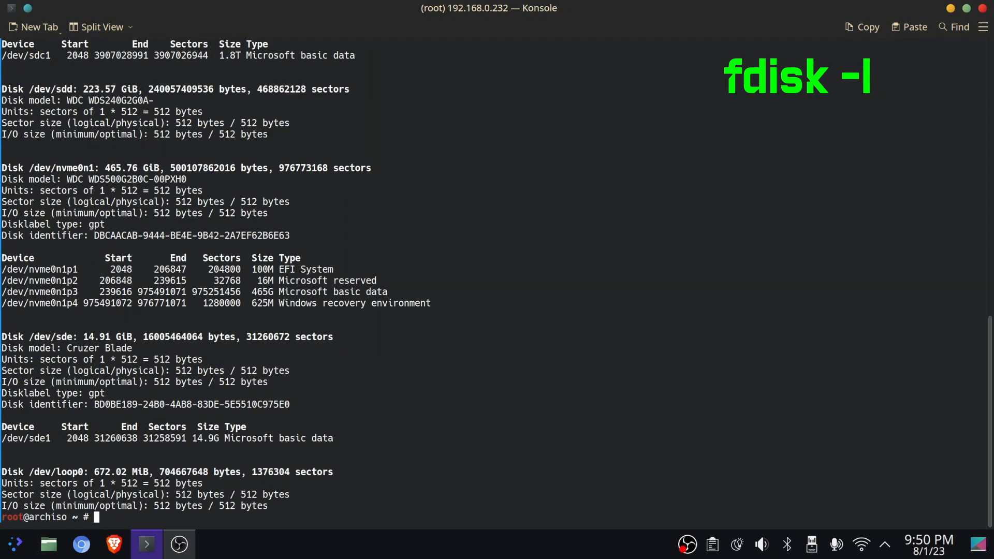
mouse_move(467, 286)
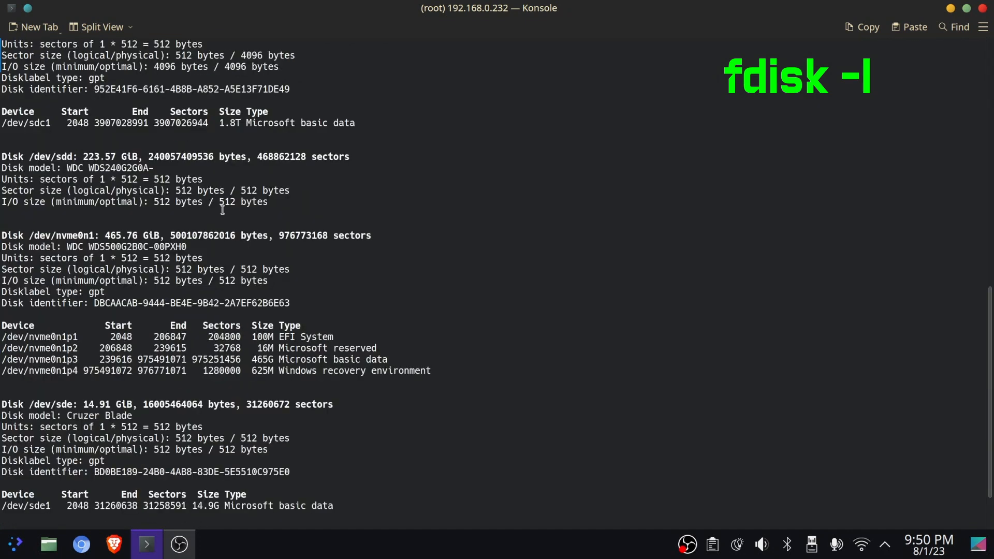
scroll(up, 3)
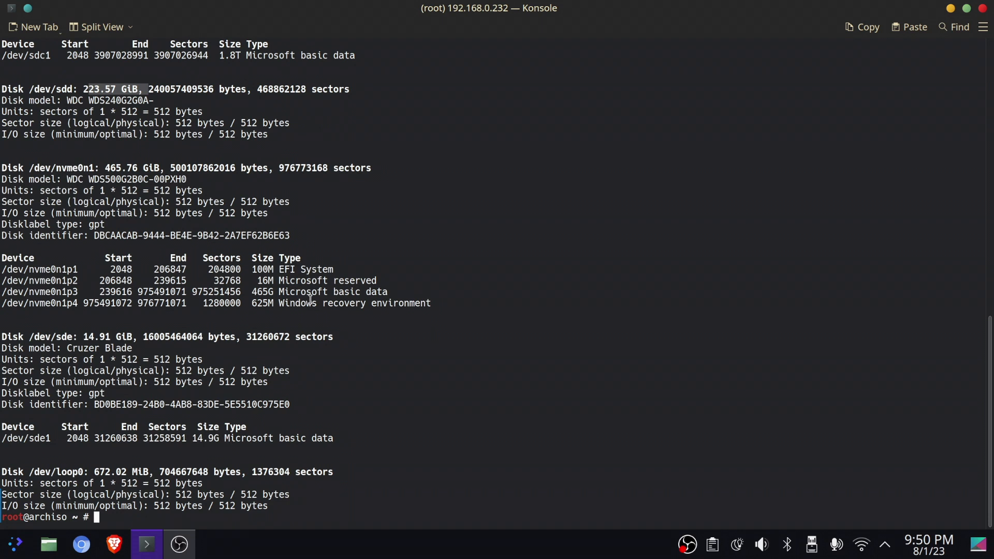
Zap the GPT and MBR on /dev/sdd using gdisk expert mode
text(gdisk)
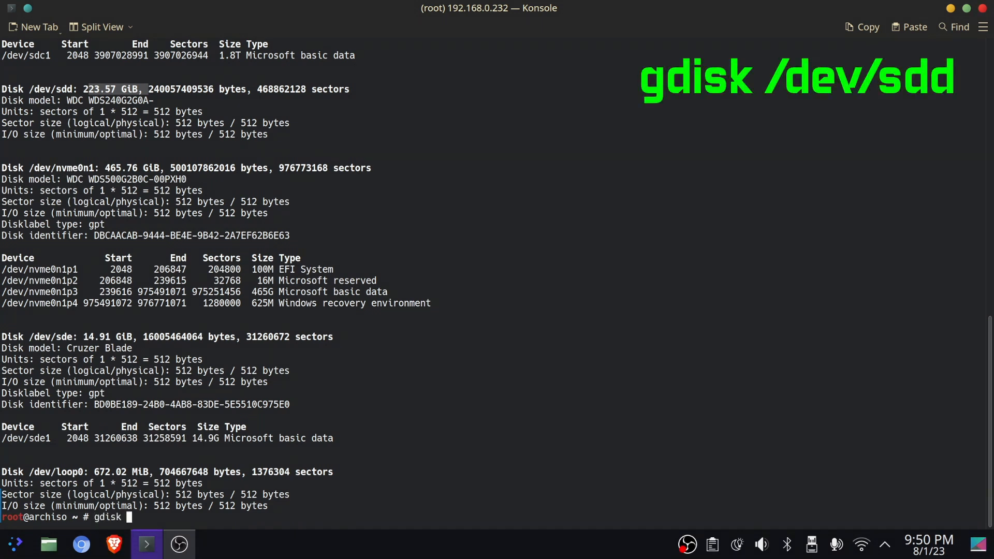
text(/dev/)
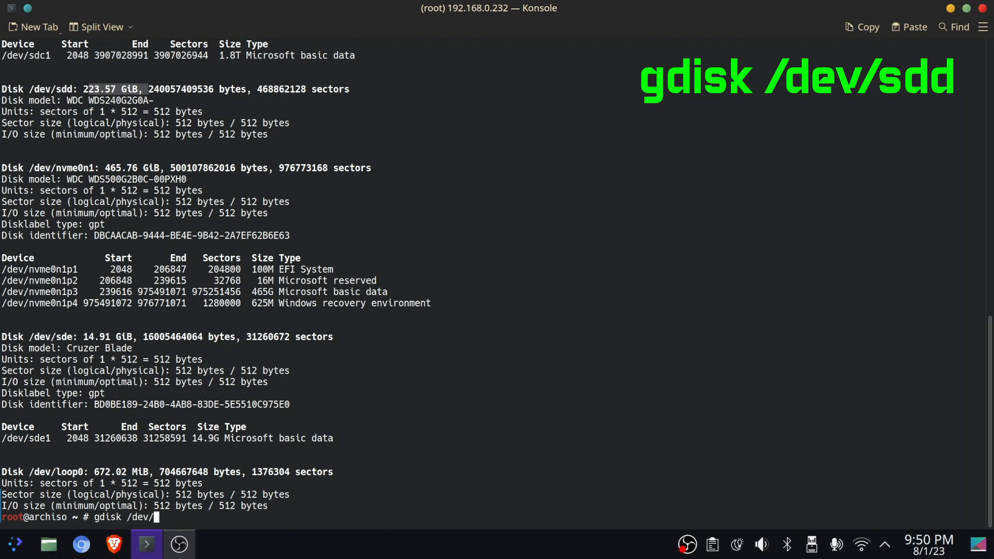
text(sdd)
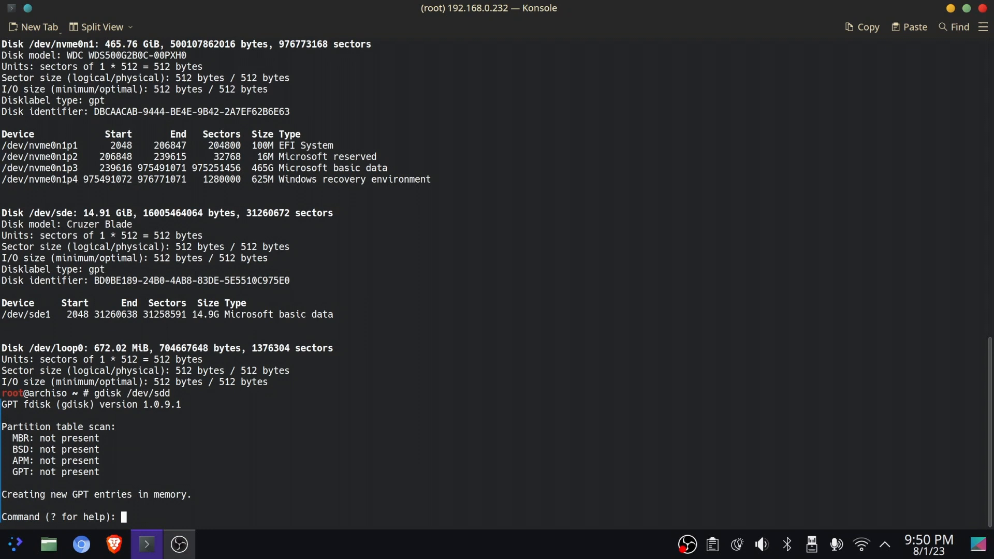
text(x)
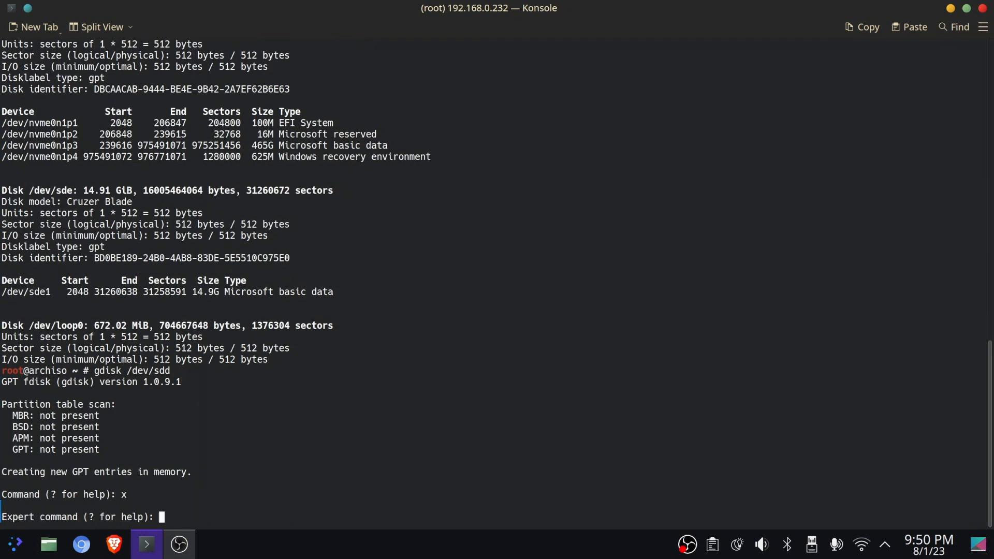
text(z)
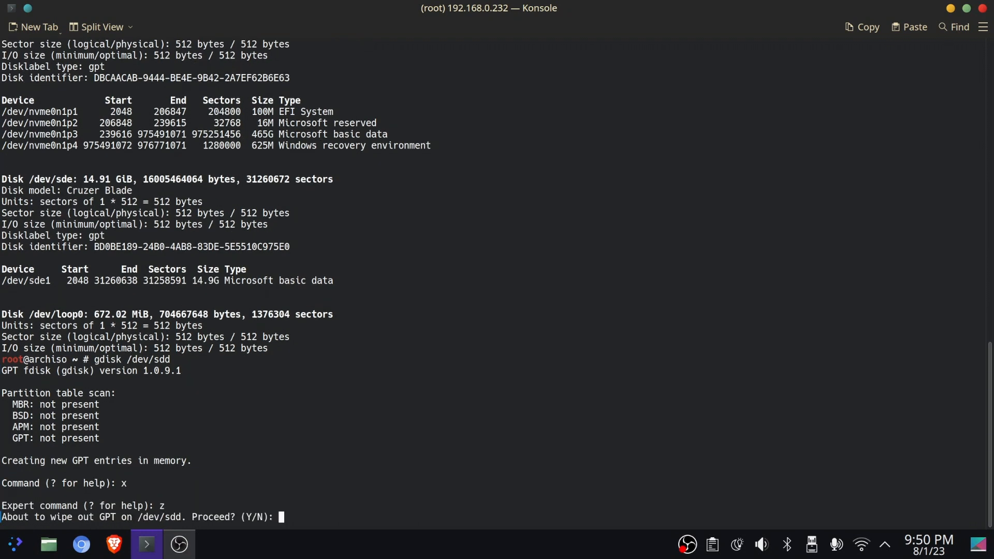
text(Y)
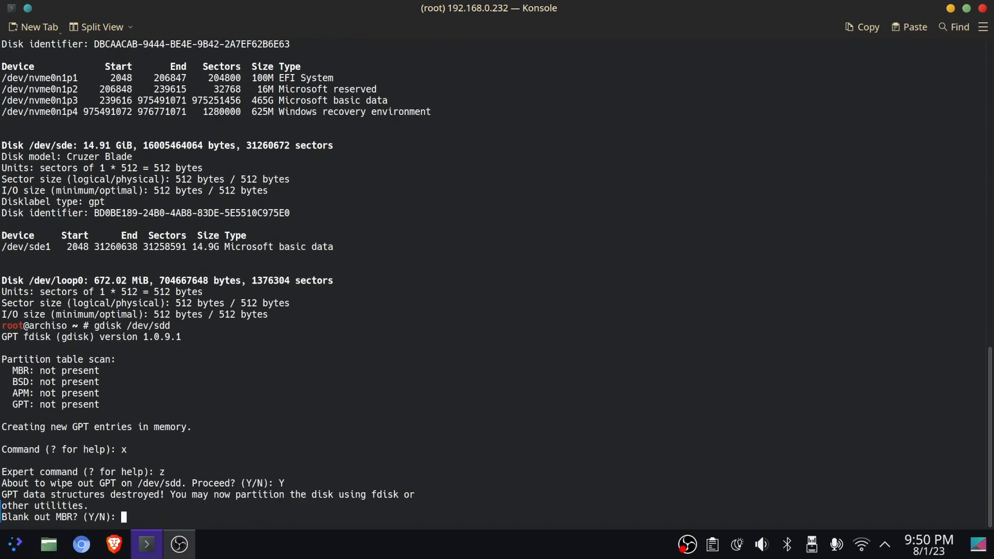
text(Y)
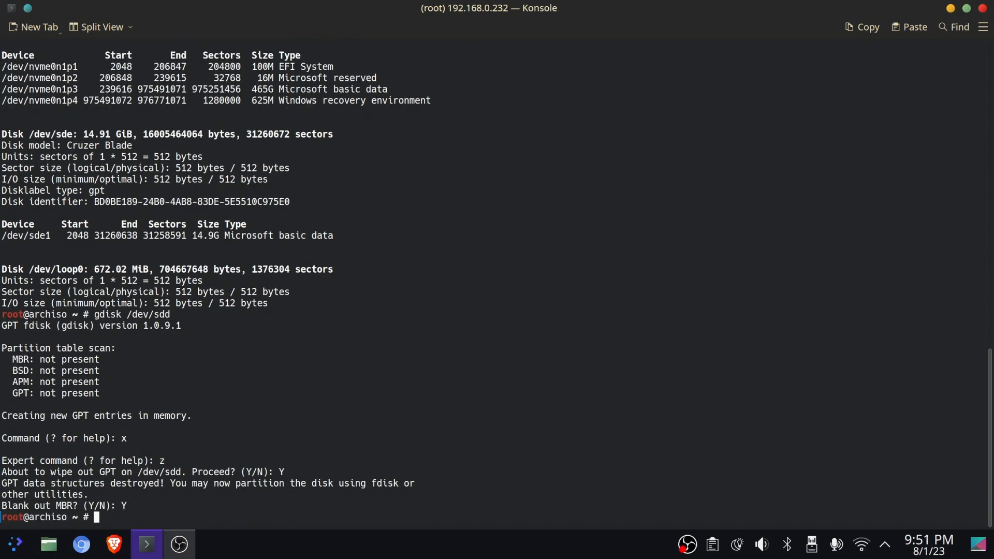
text(archins)
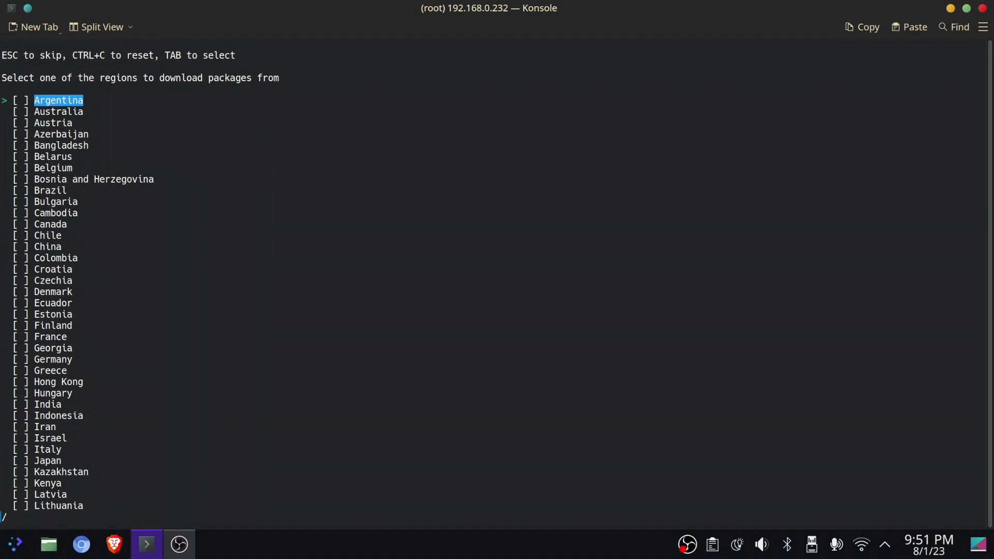
Search for and select India as the archinstall mirror region
text(india)
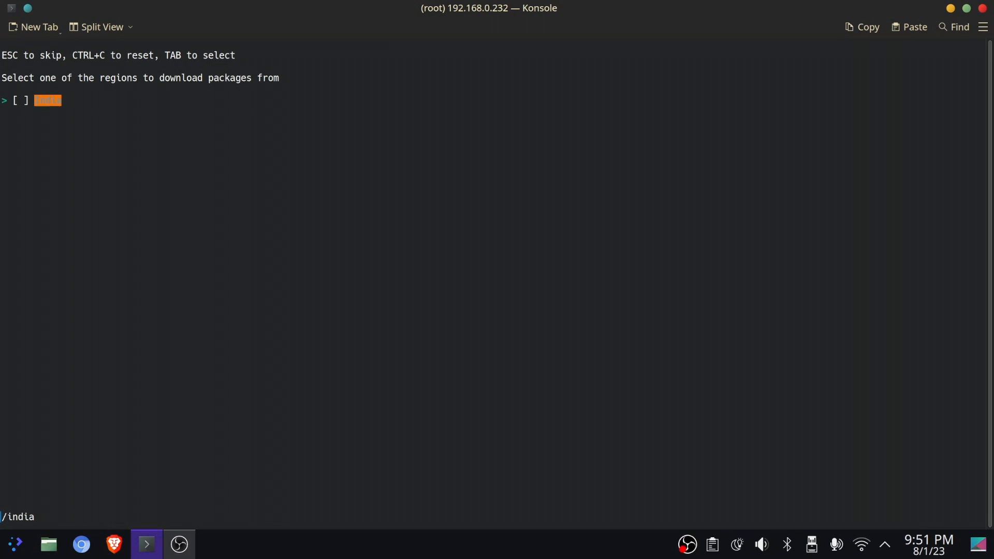
key(Return)
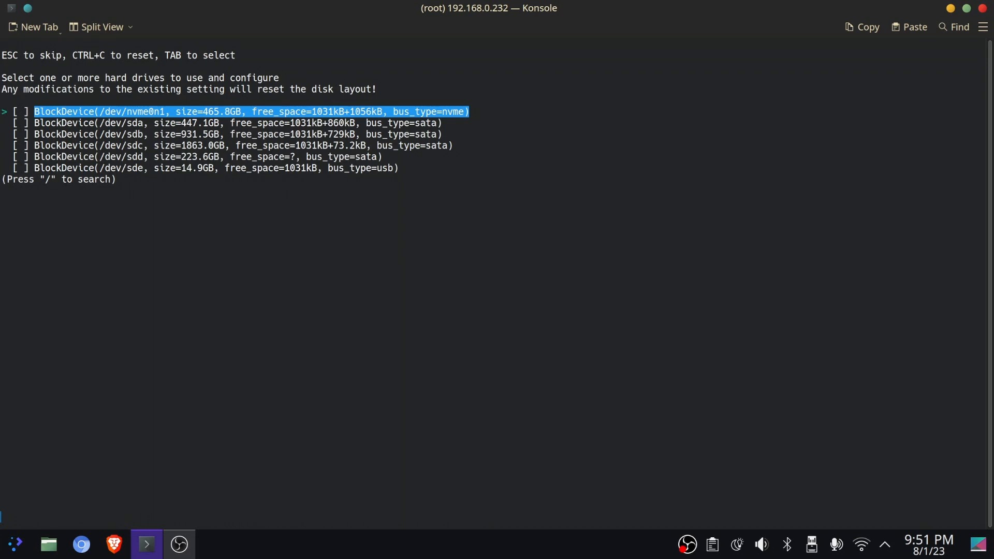
Choose btrfs for the main partition and move to user account settings
key(Down)
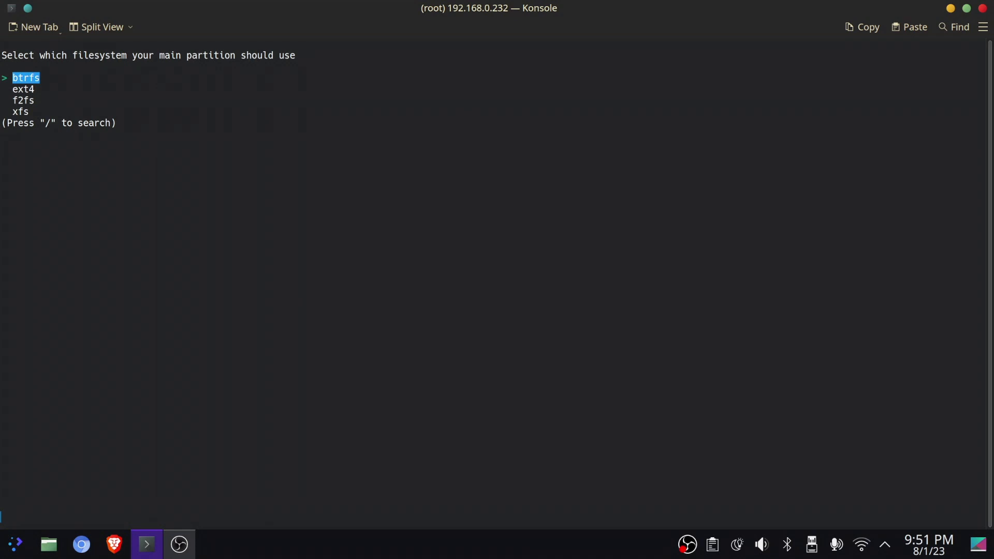
key(Return)
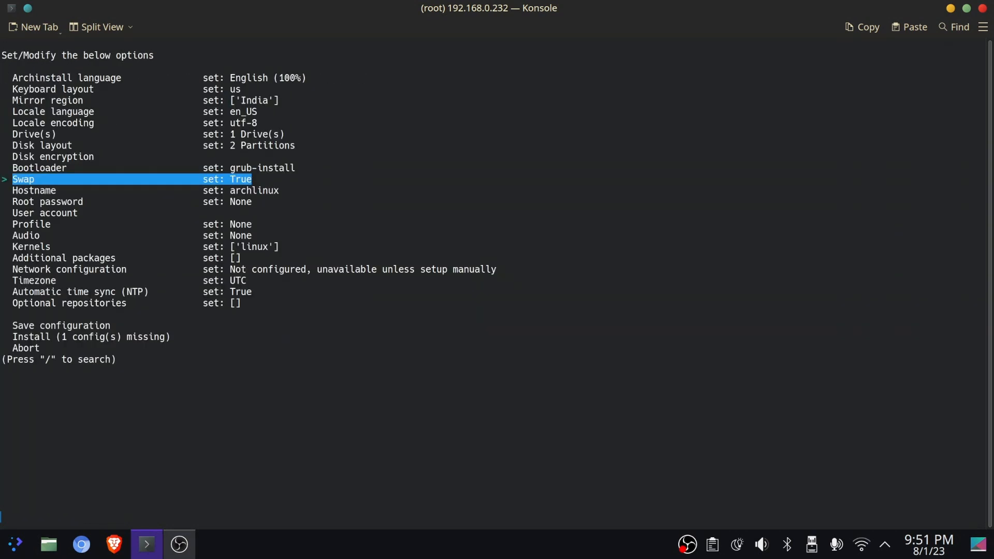
key(Down)
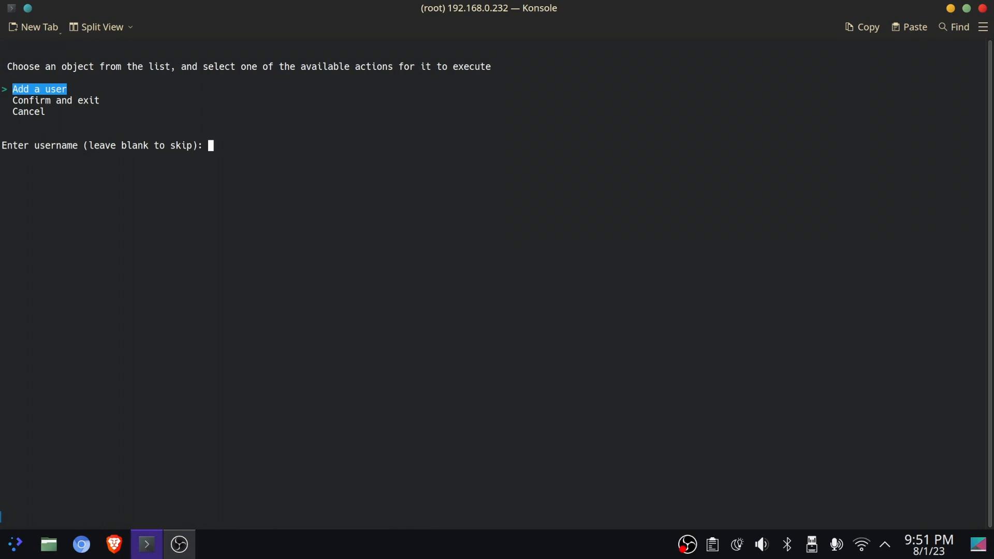
Add the user 'qube' to the installation
text(qub)
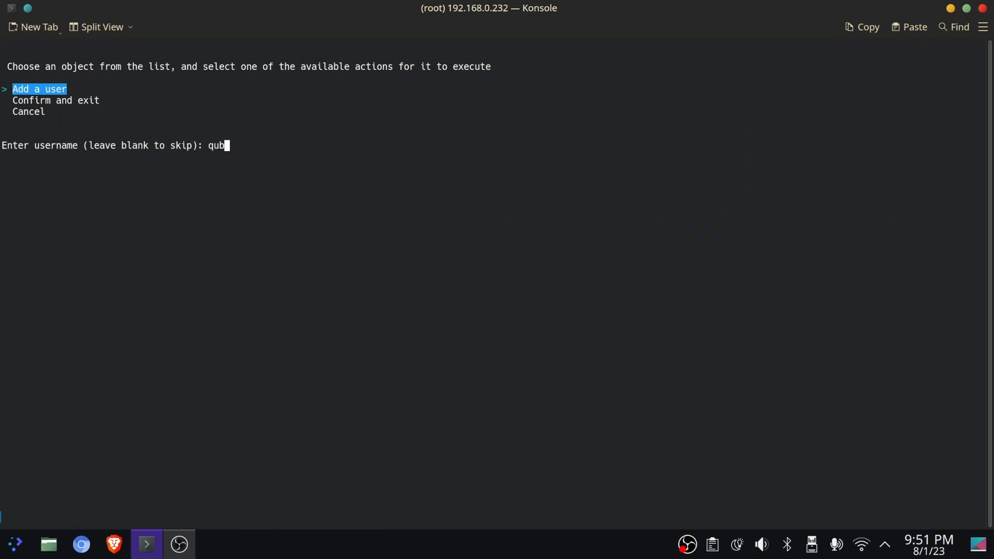
text(e)
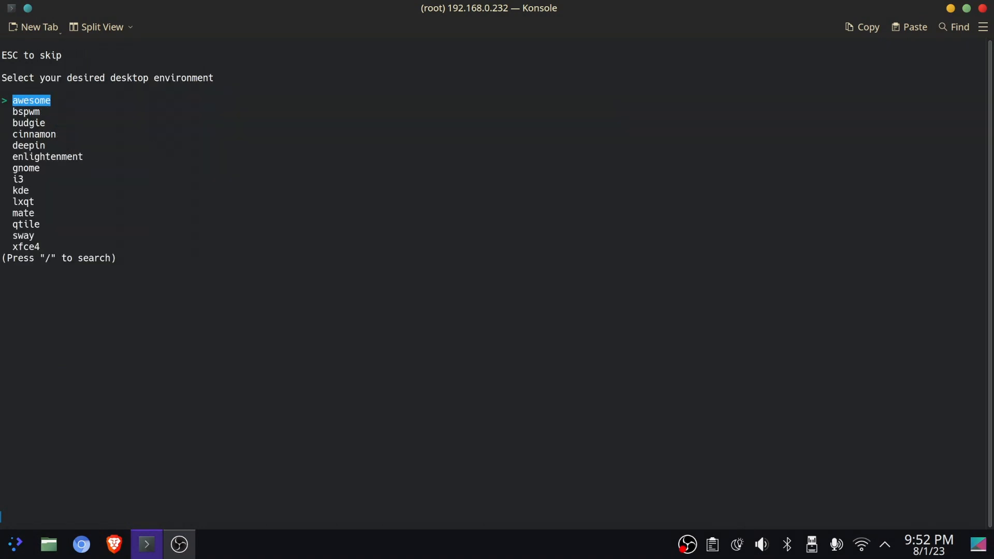
Choose the desktop environment and the proprietary Nvidia graphics driver
key(Down)
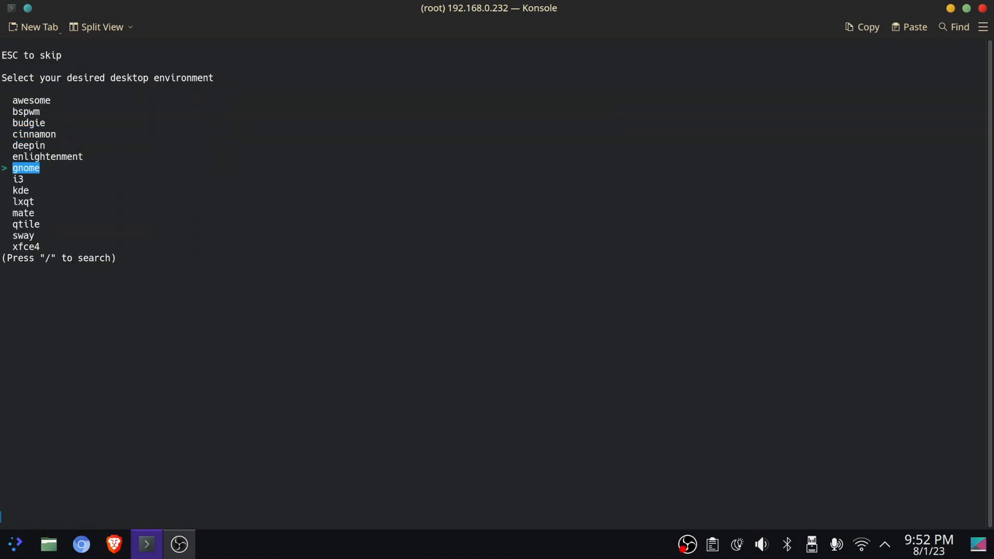
key(Down)
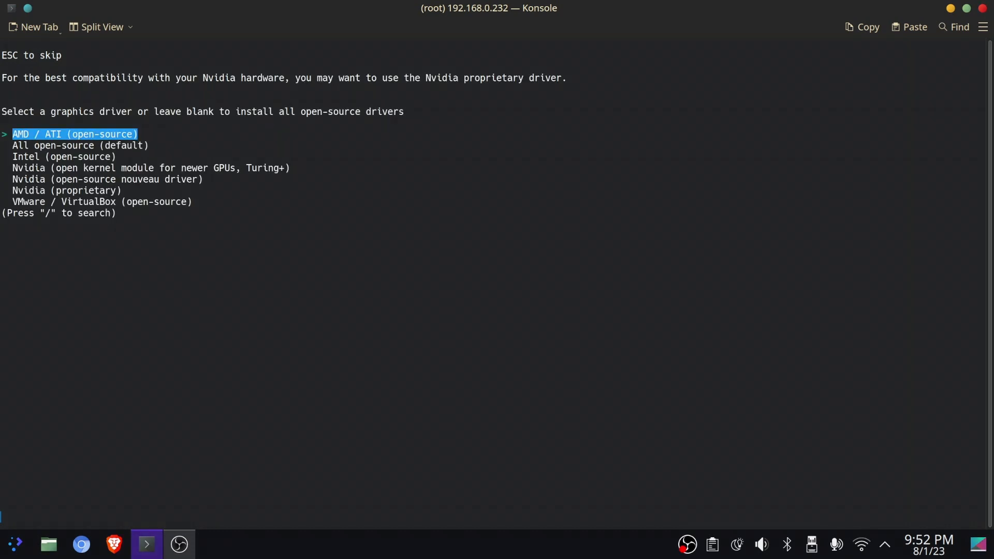
key(Down)
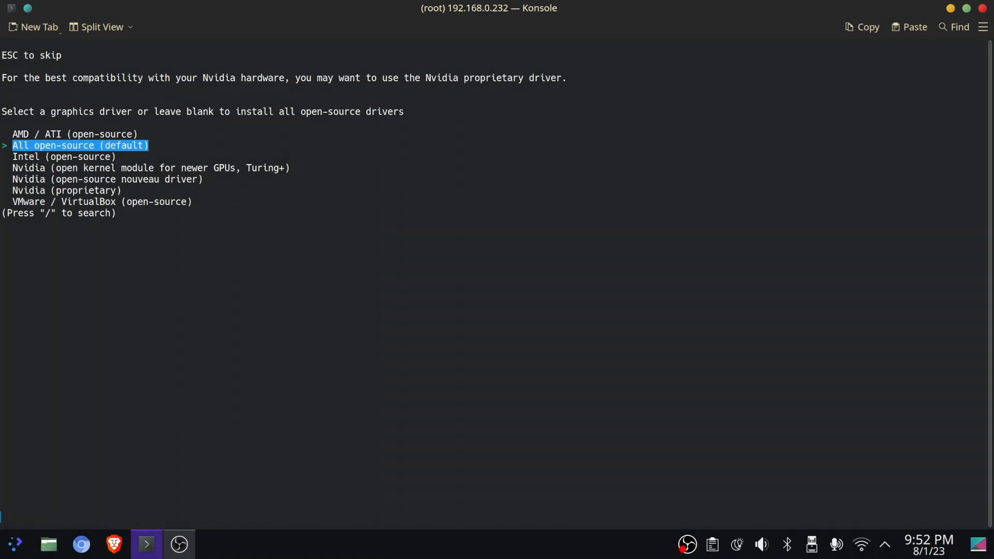
key(Down)
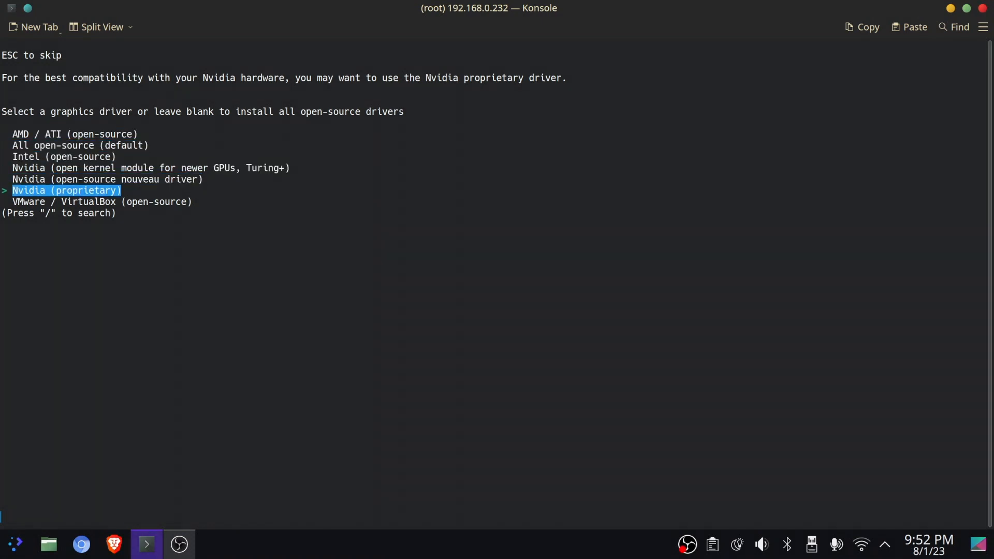
key(Return)
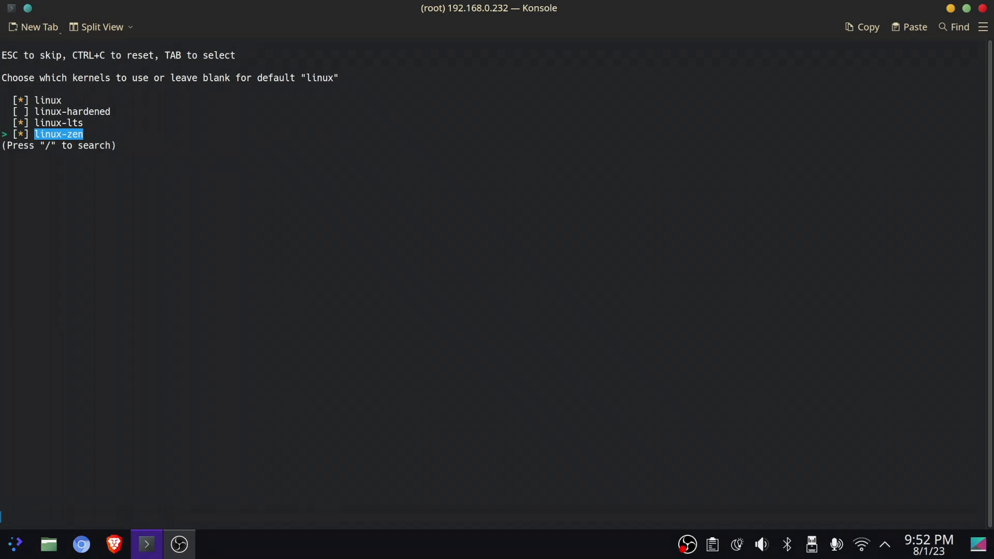
Confirm the kernels and add firefox, sudo and htop as additional packages
key(Return)
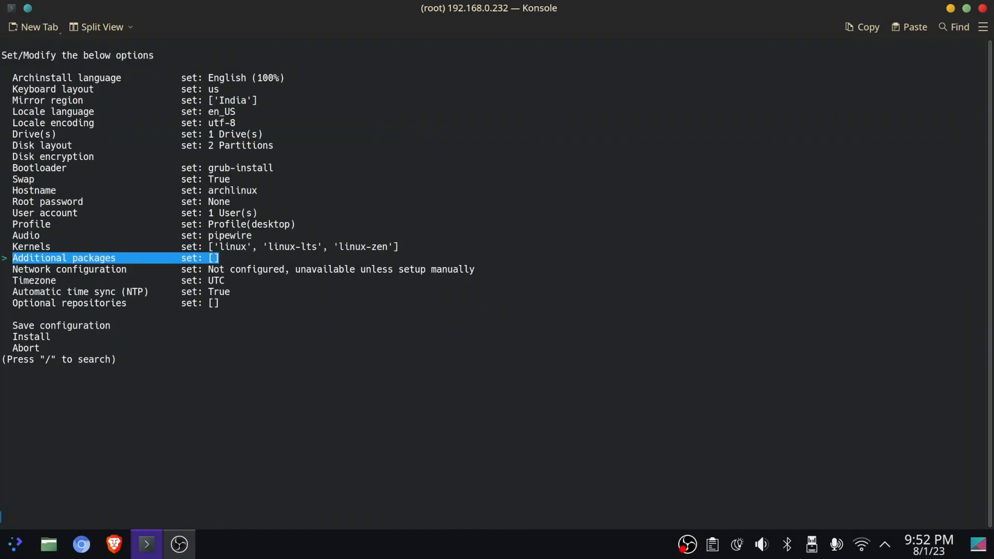
text(firefo)
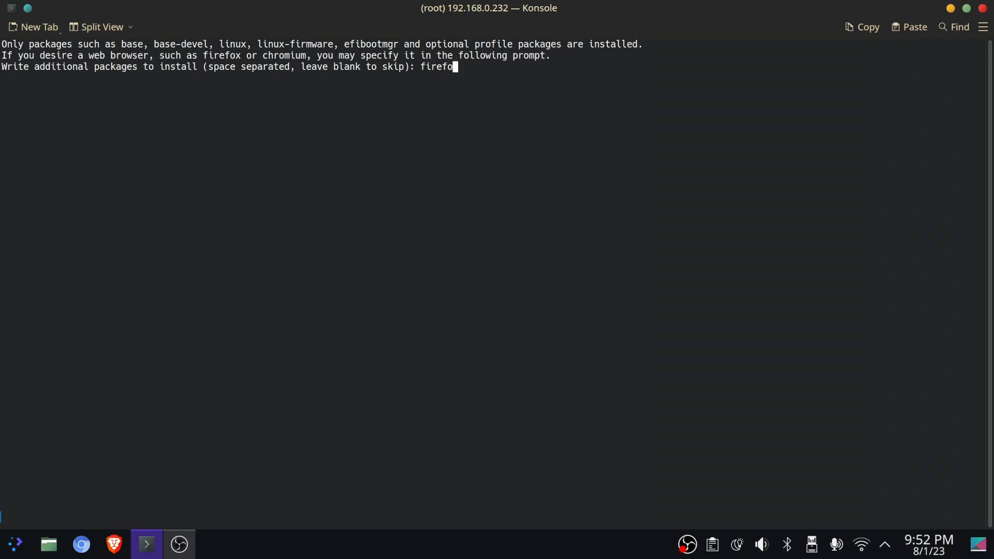
text(sudo htop)
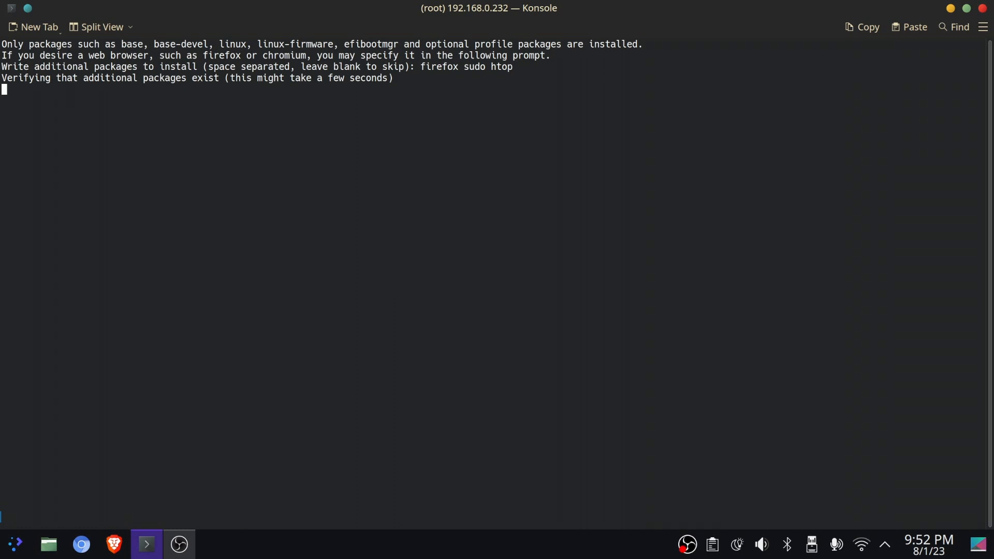
key(Return)
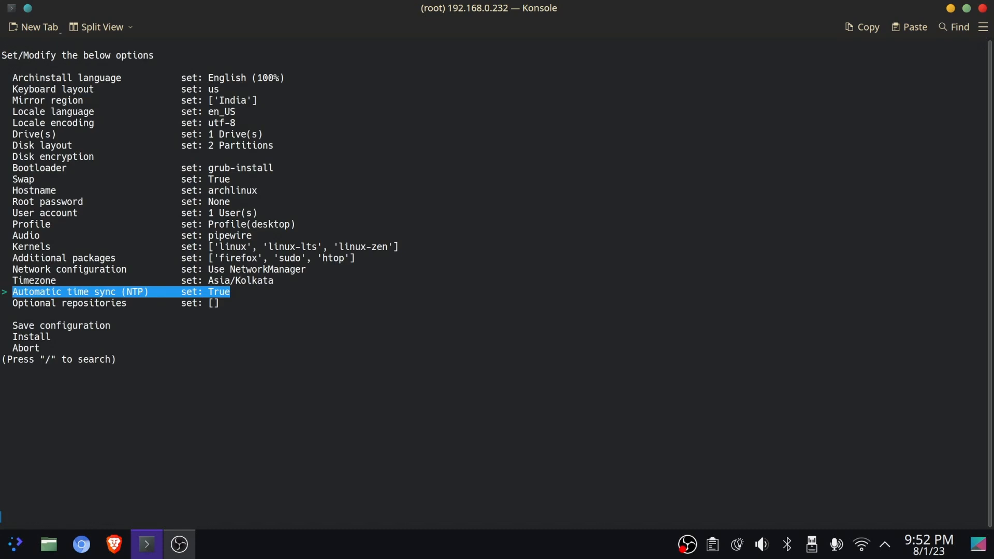
key(Down)
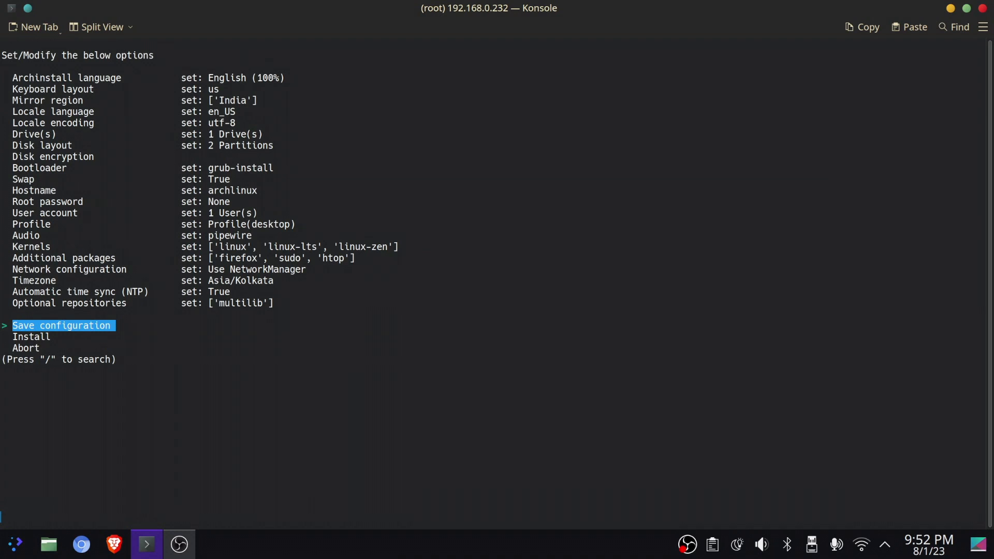
Run the installation to completion and begin typing reboot
key(Down)
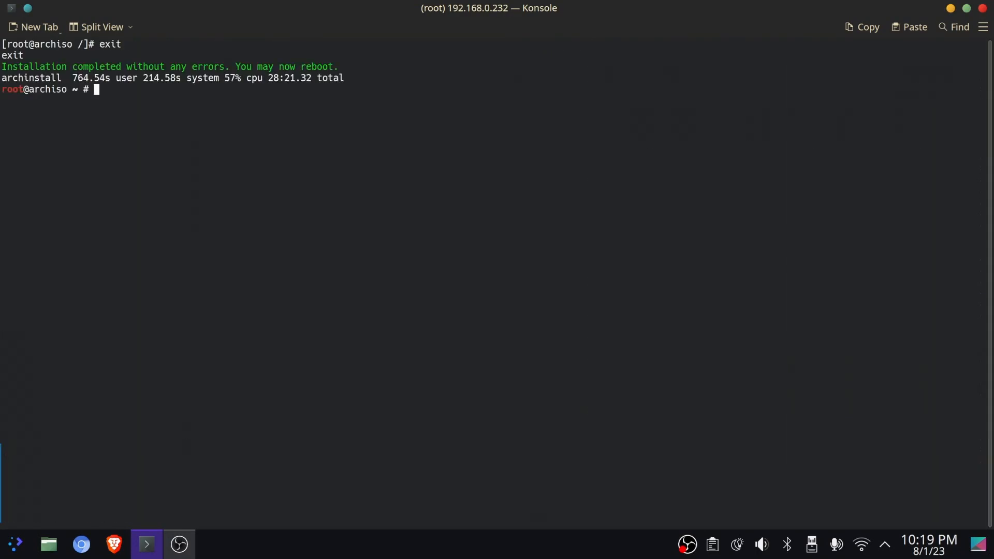
text(re)
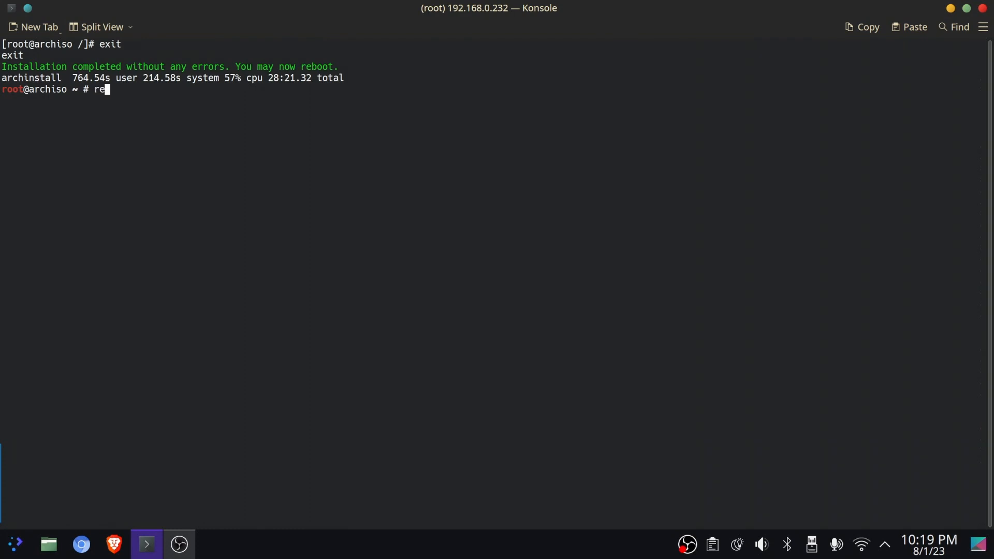